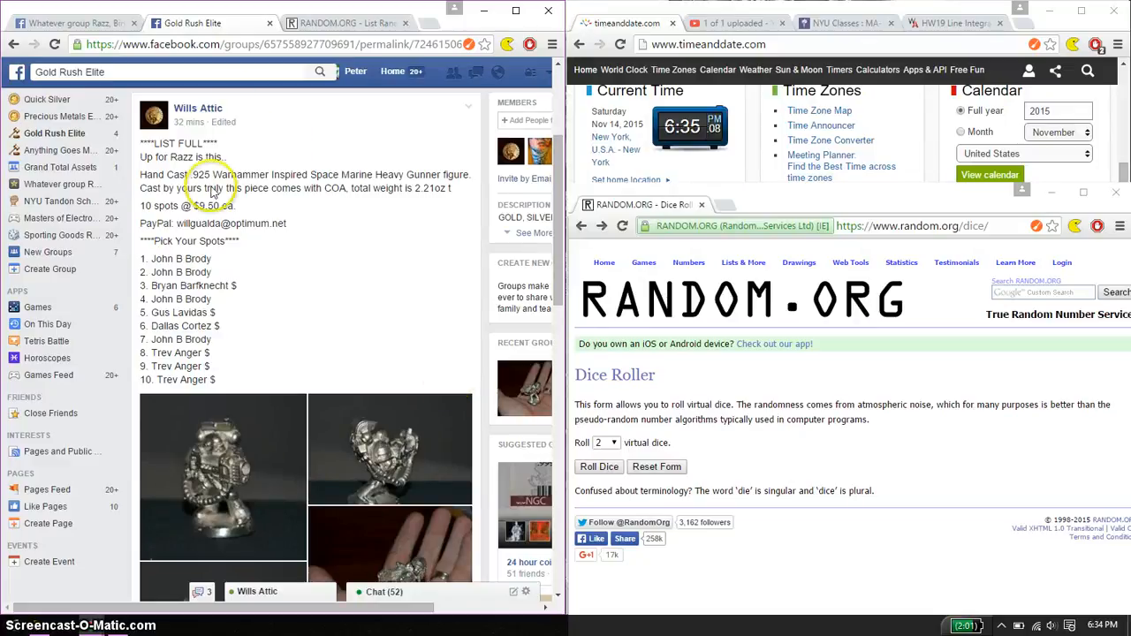
mouse_move(325, 174)
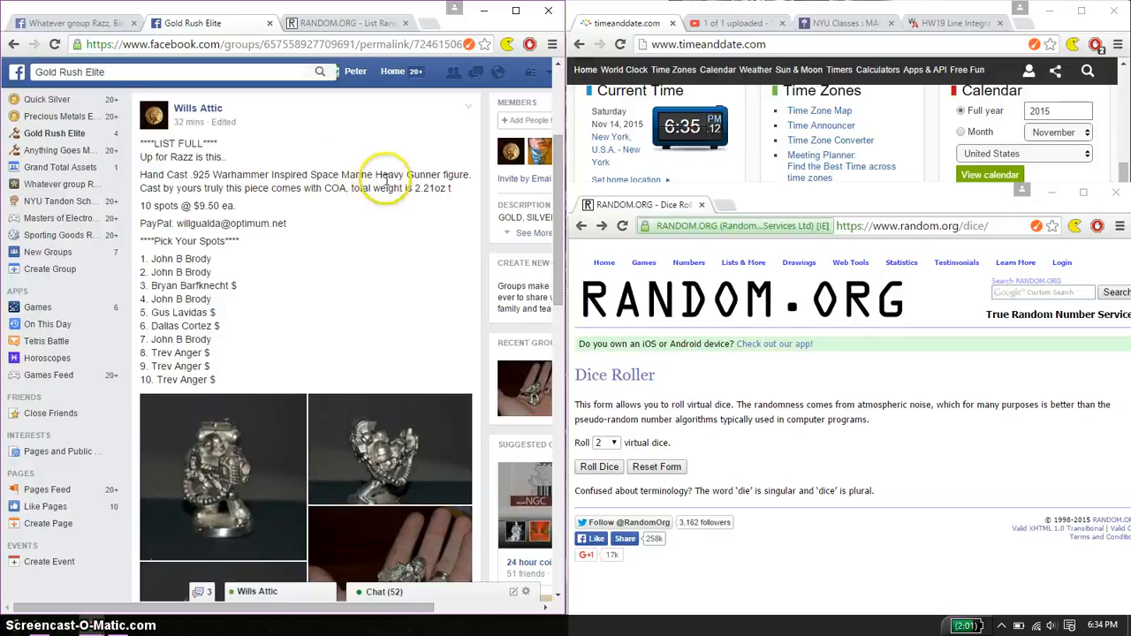
mouse_move(421, 205)
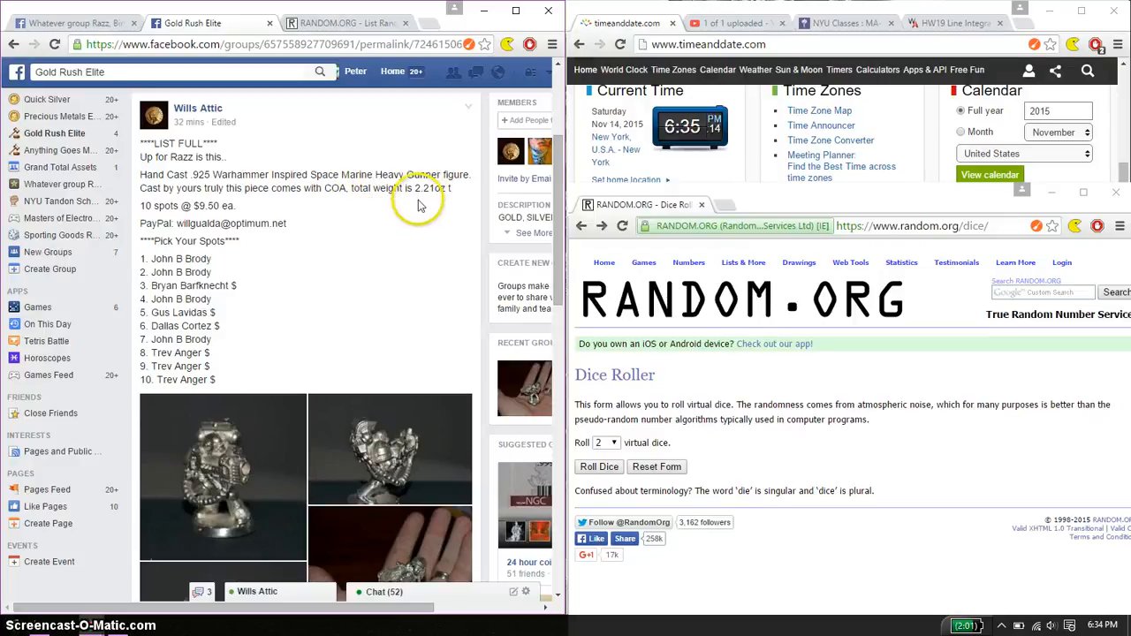
Select the post's ten 'Pick Your Spots' names and switch to the RANDOM.ORG List Randomizer.
scroll("down", 3)
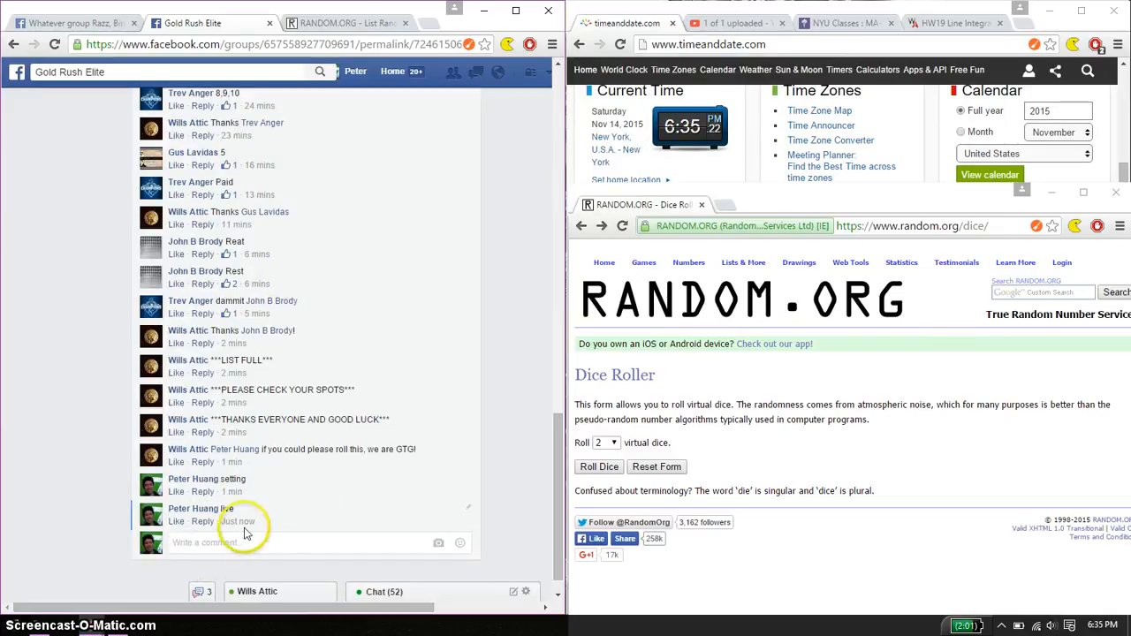
mouse_move(237, 522)
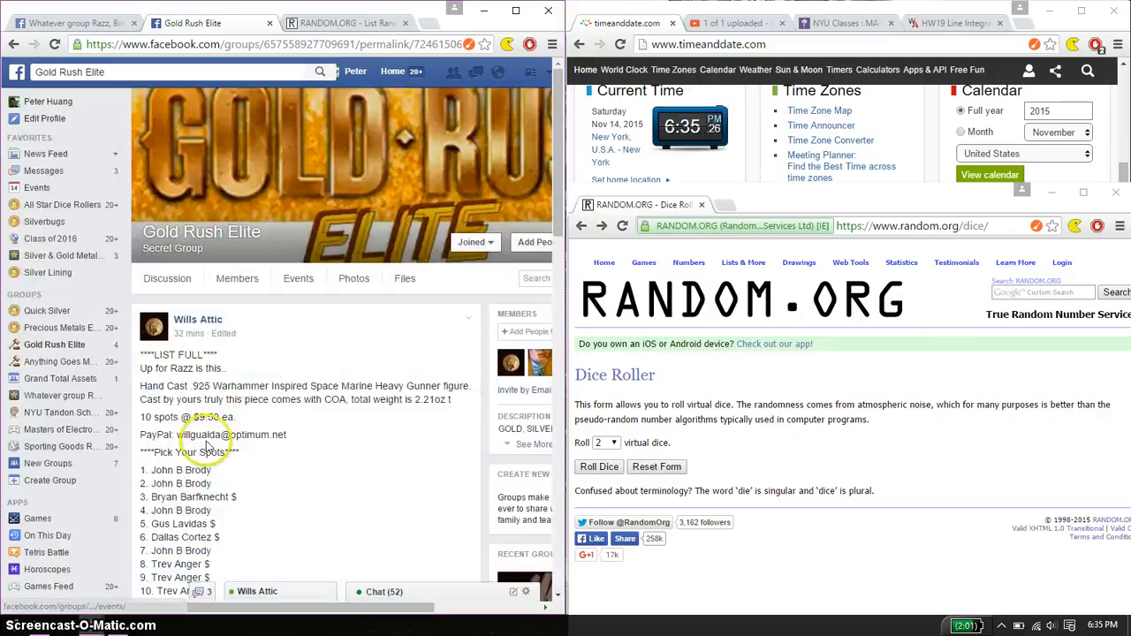
scroll("down", 3)
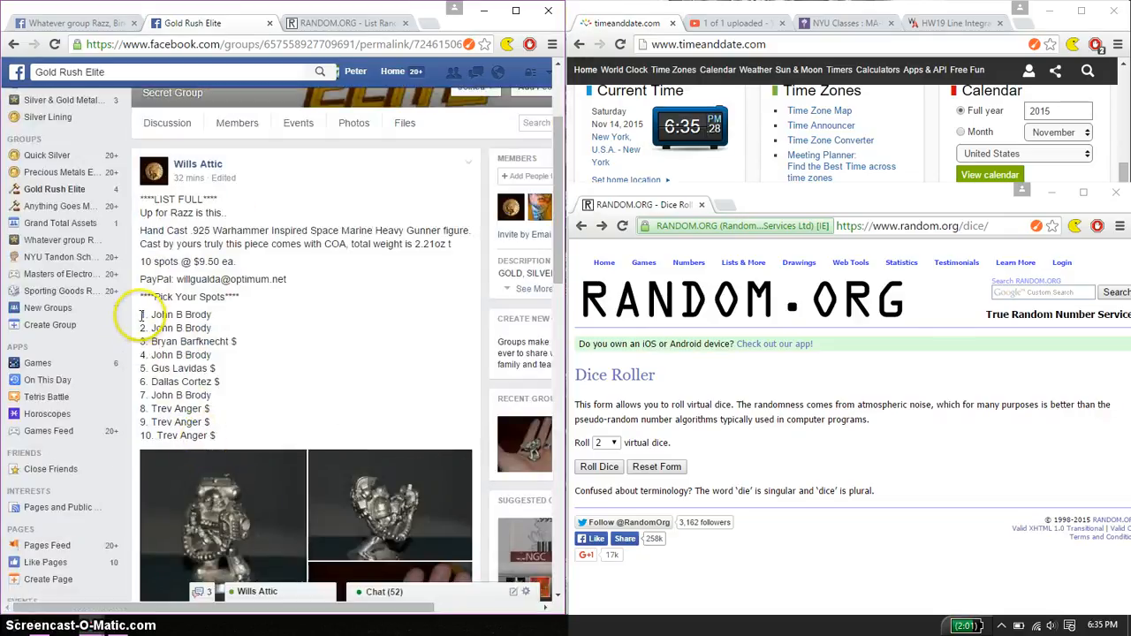
left_click_drag(141, 314, 212, 435)
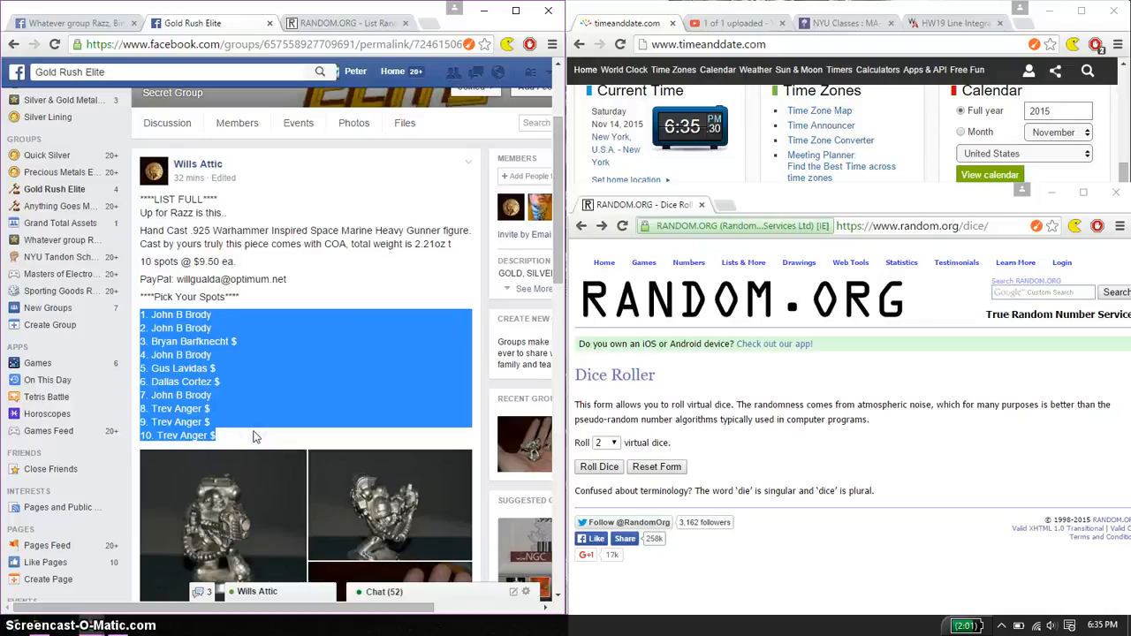
left_click(344, 21)
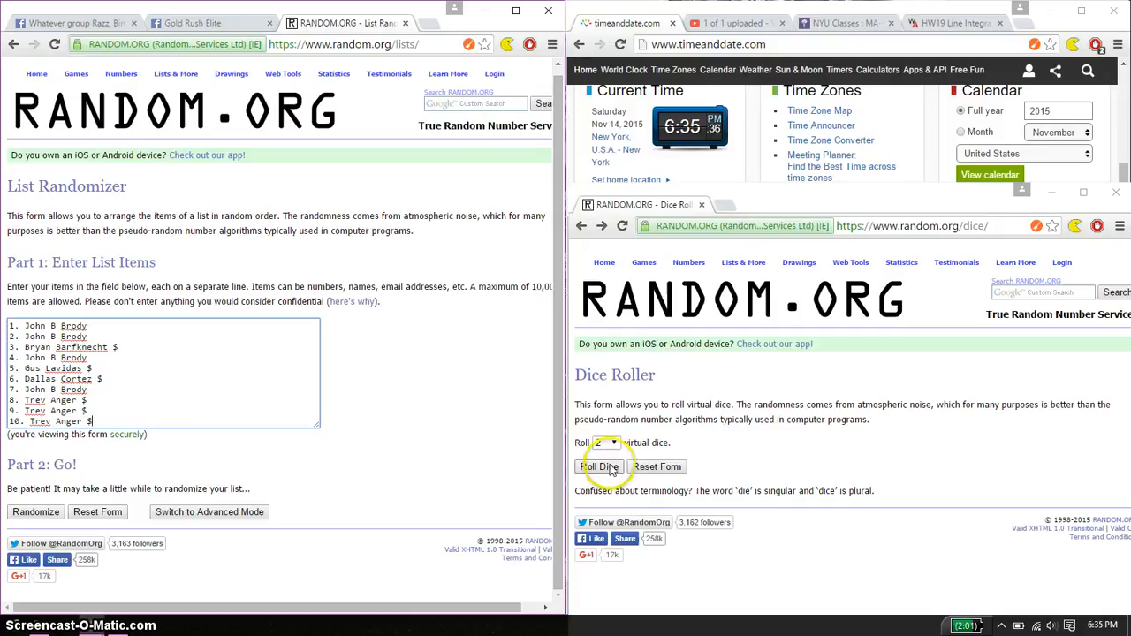
Roll the two virtual dice, glance at the raffle thread, and return to the List Randomizer.
left_click(601, 466)
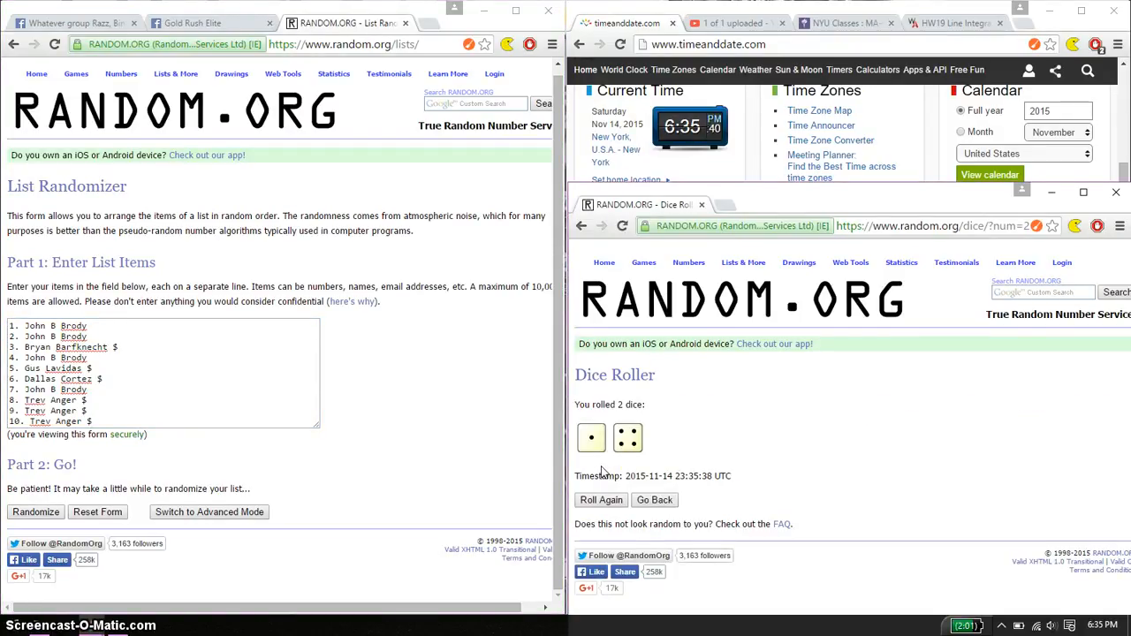
mouse_move(402, 316)
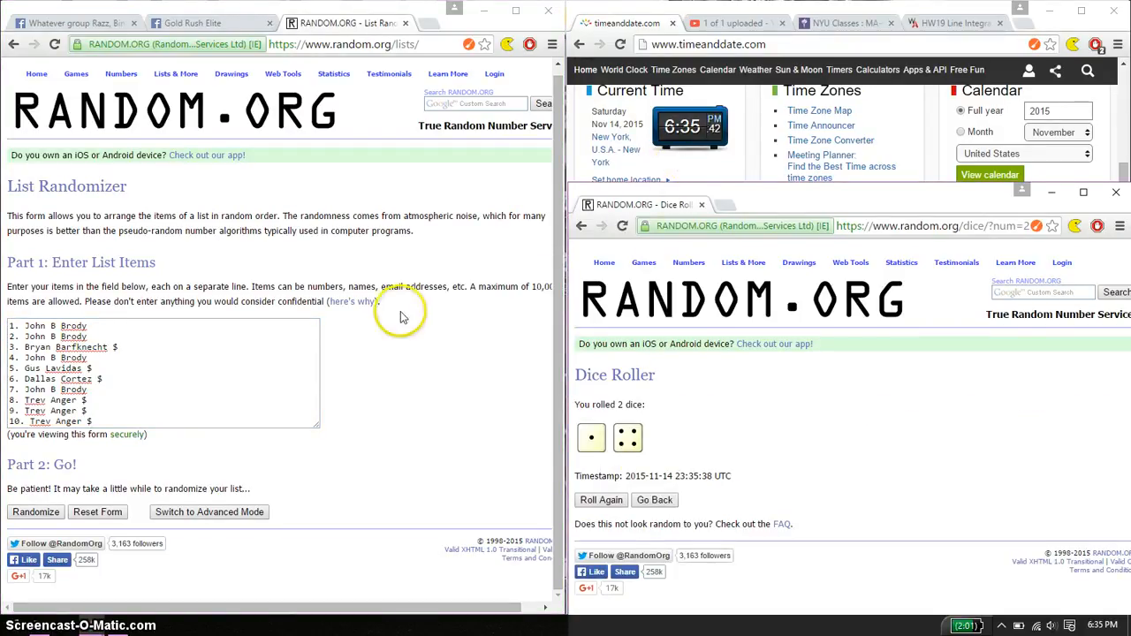
left_click(209, 23)
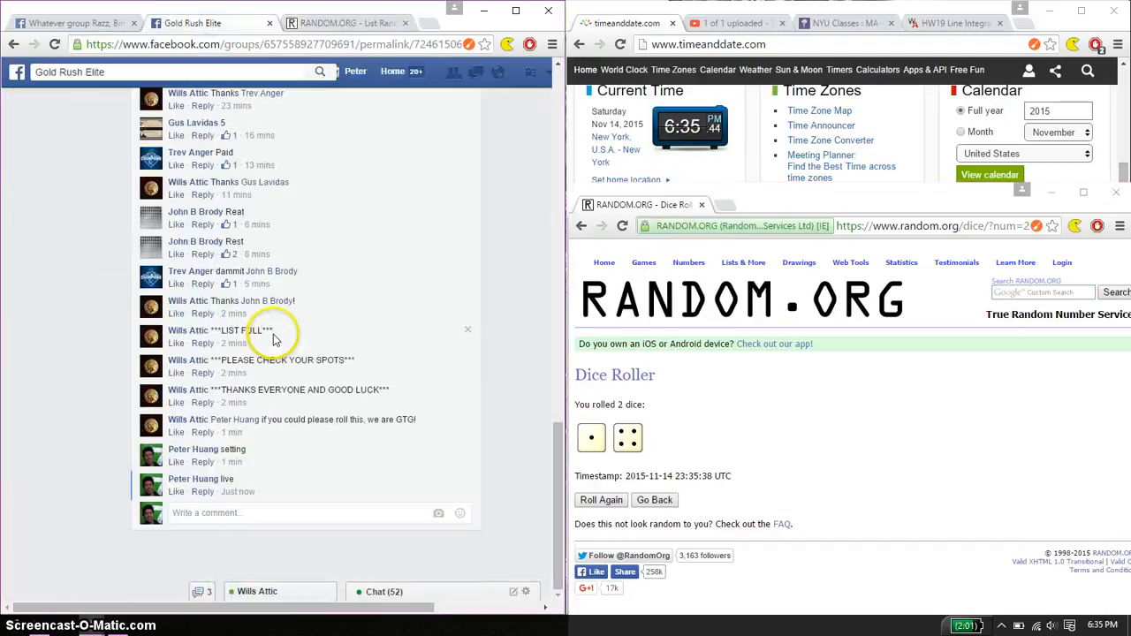
left_click(345, 21)
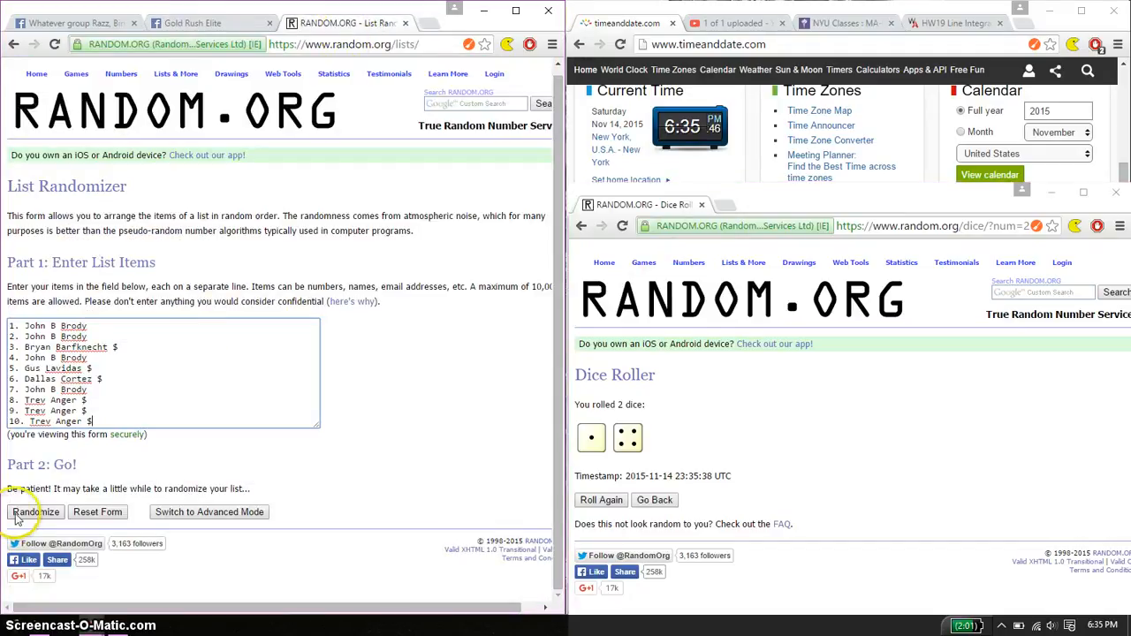
Randomize the ten-spot list and reshuffle until it reads randomized 5 times.
left_click(35, 512)
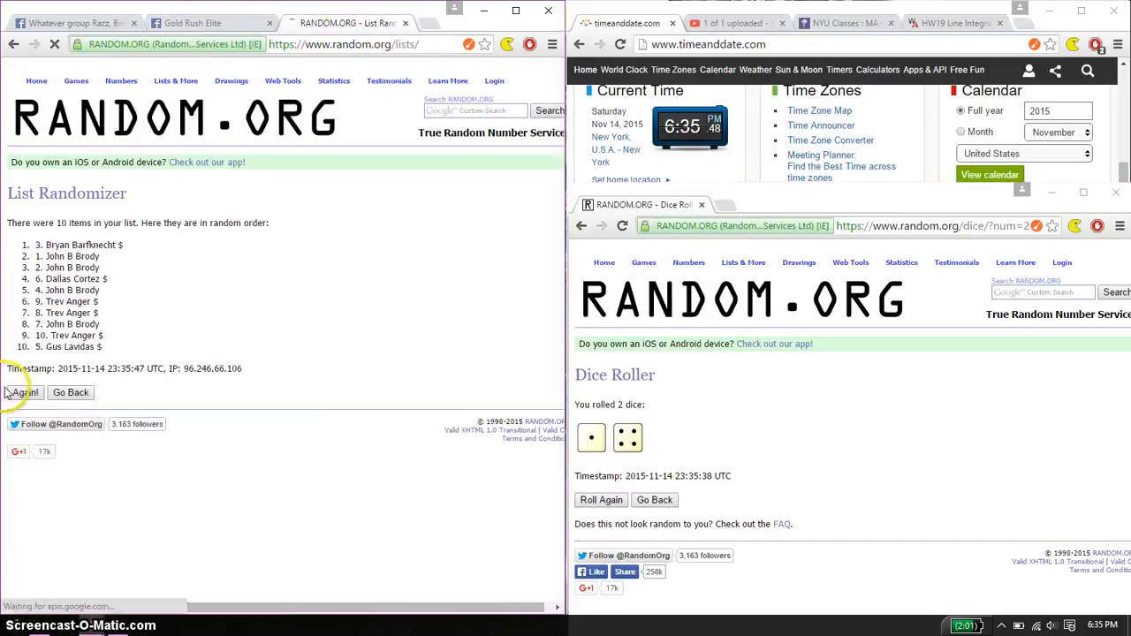
left_click(25, 393)
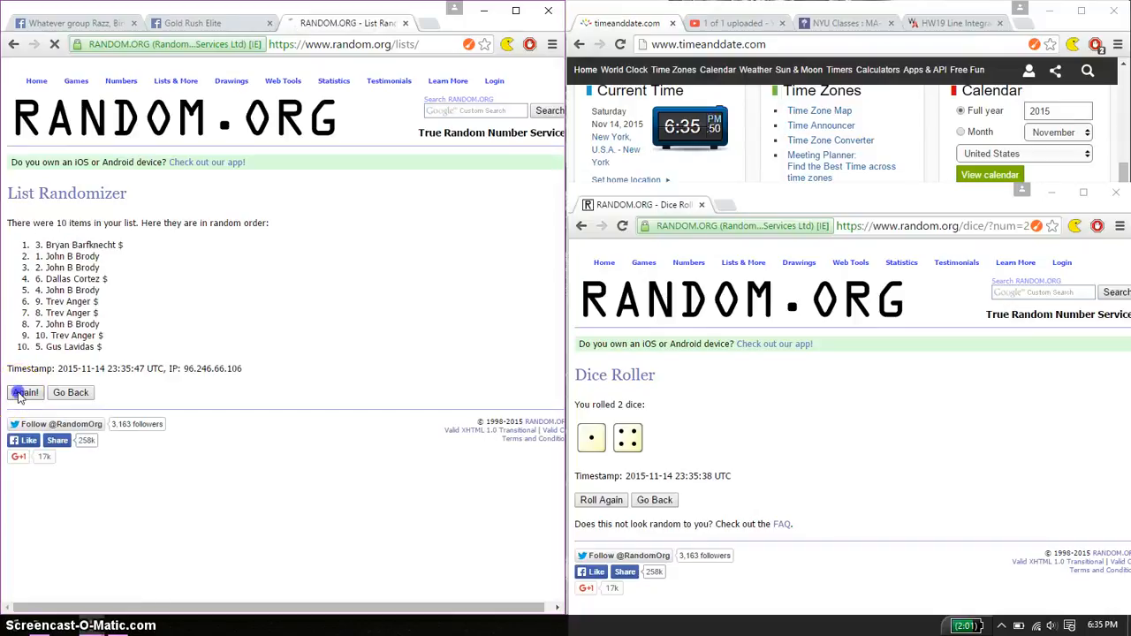
left_click(25, 393)
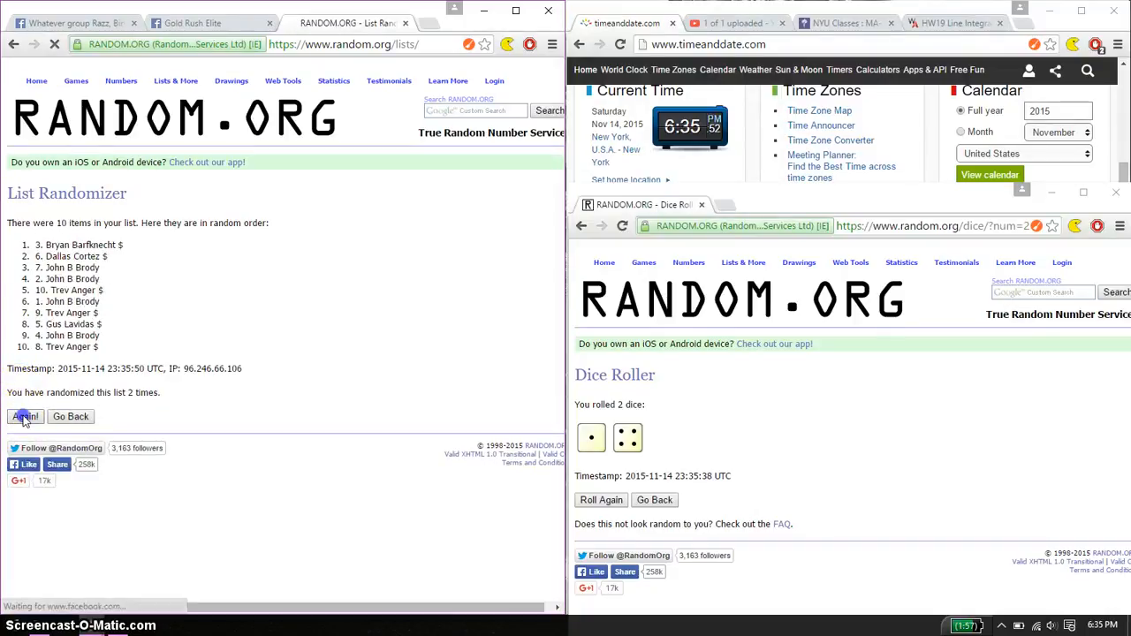
left_click(24, 417)
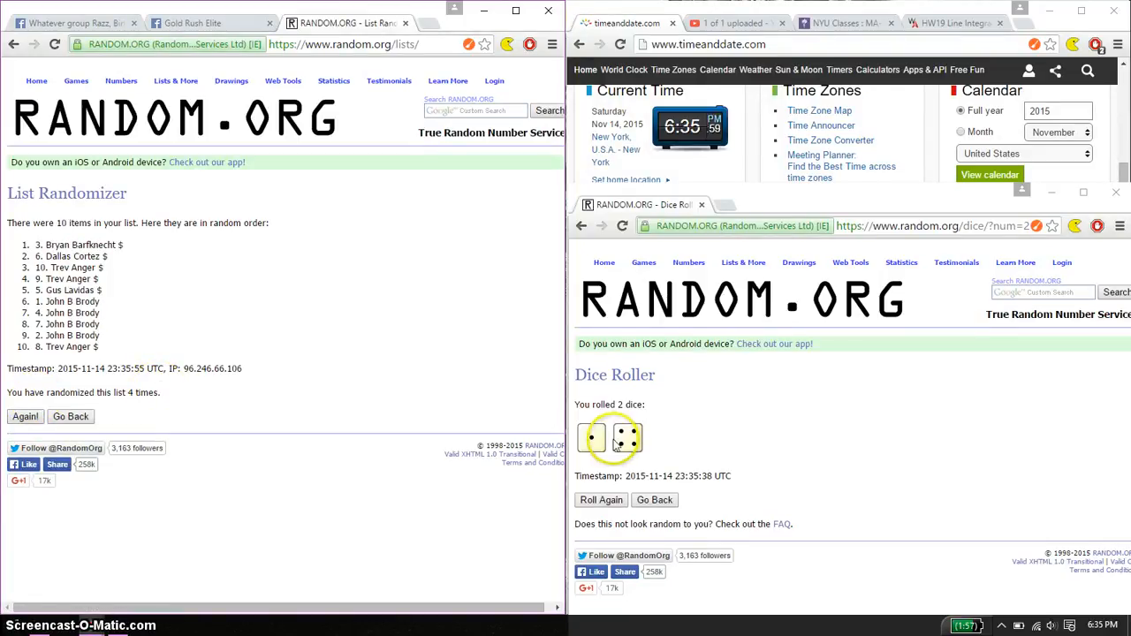
mouse_move(460, 336)
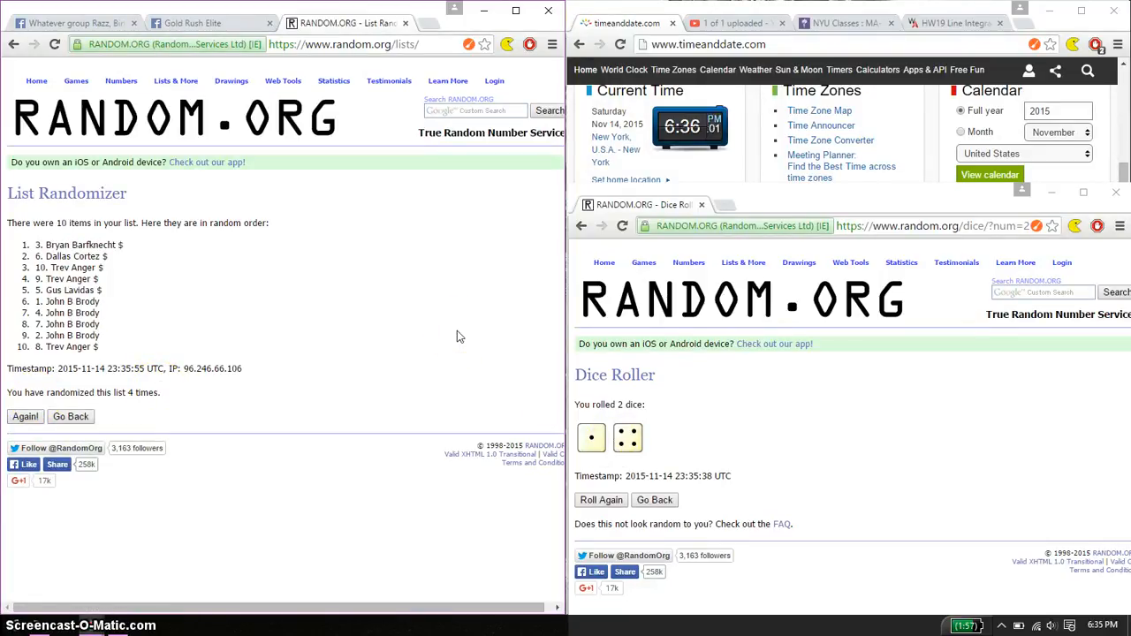
mouse_move(693, 127)
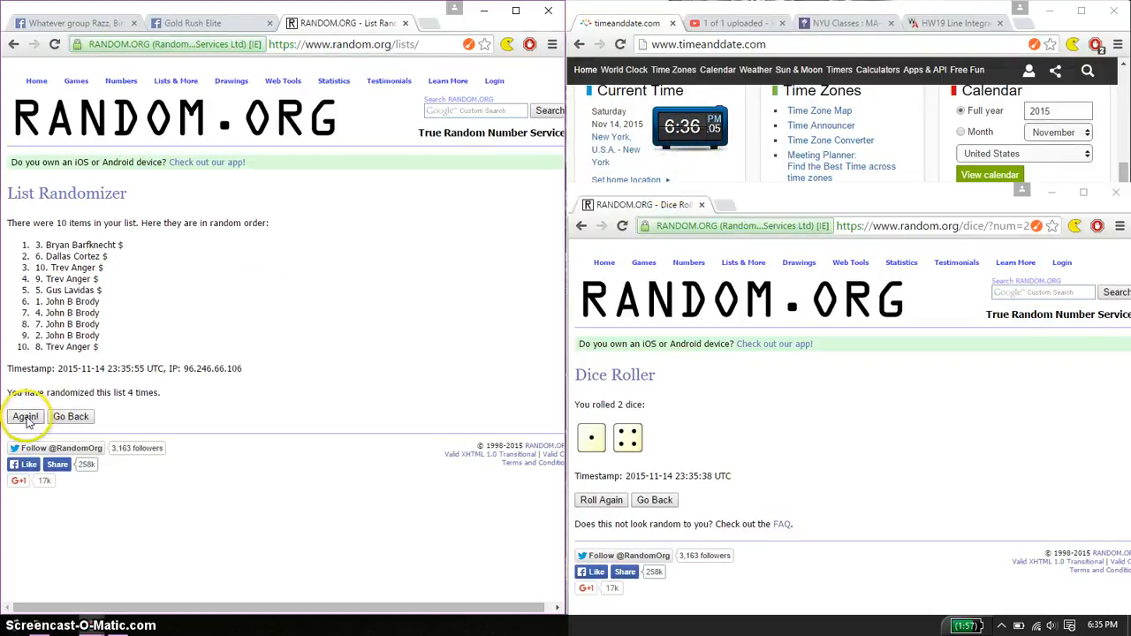
left_click(25, 417)
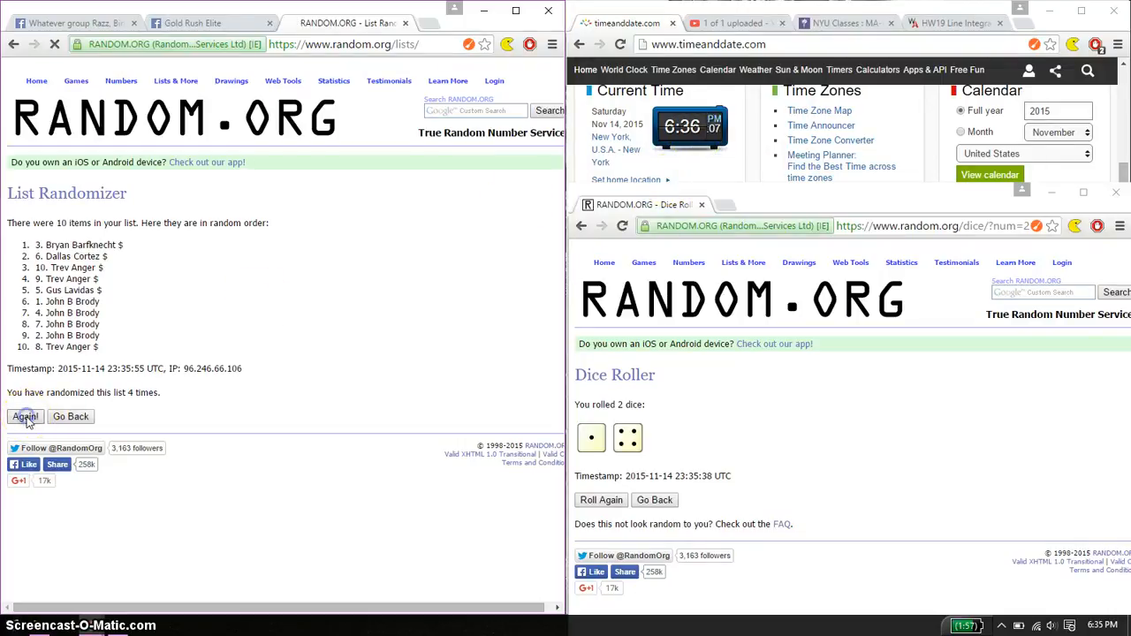
left_click(24, 417)
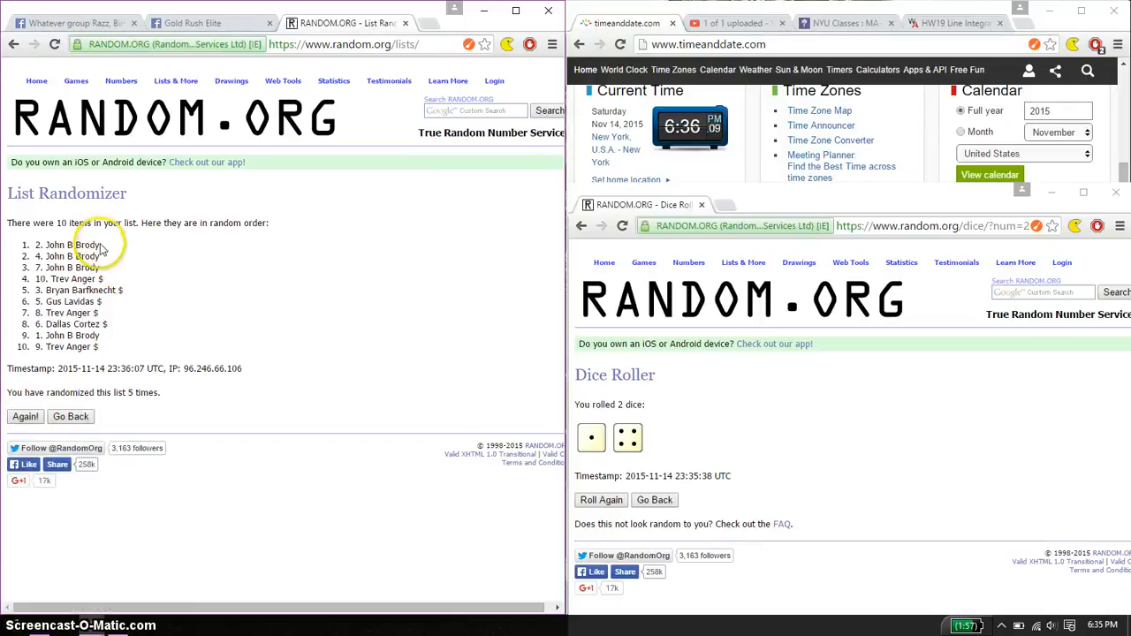
double_click(69, 244)
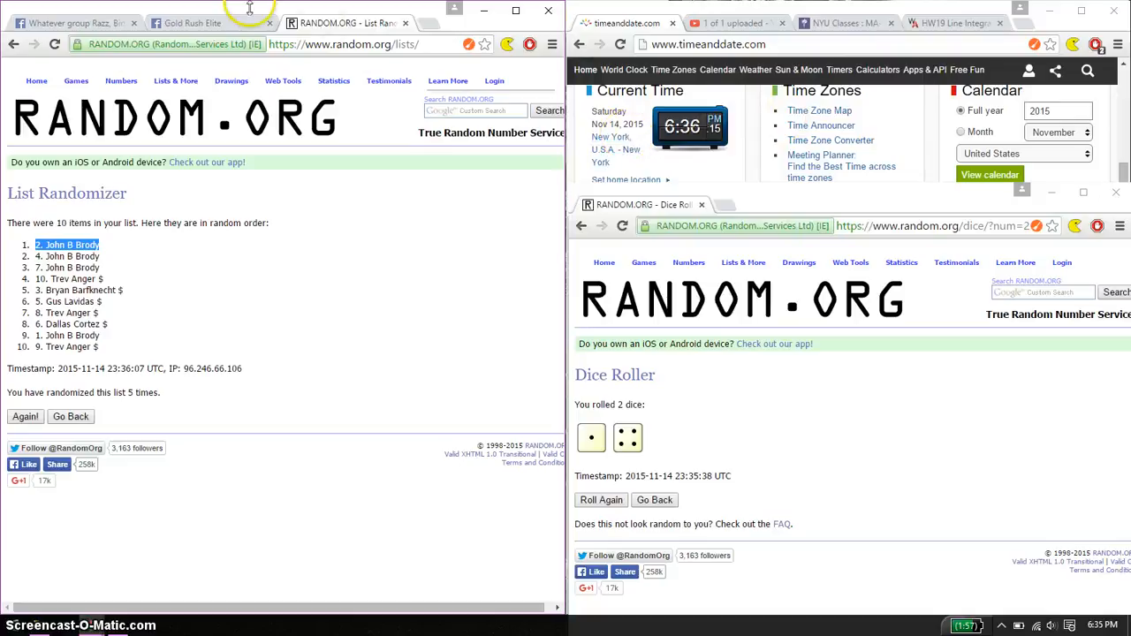
left_click(203, 21)
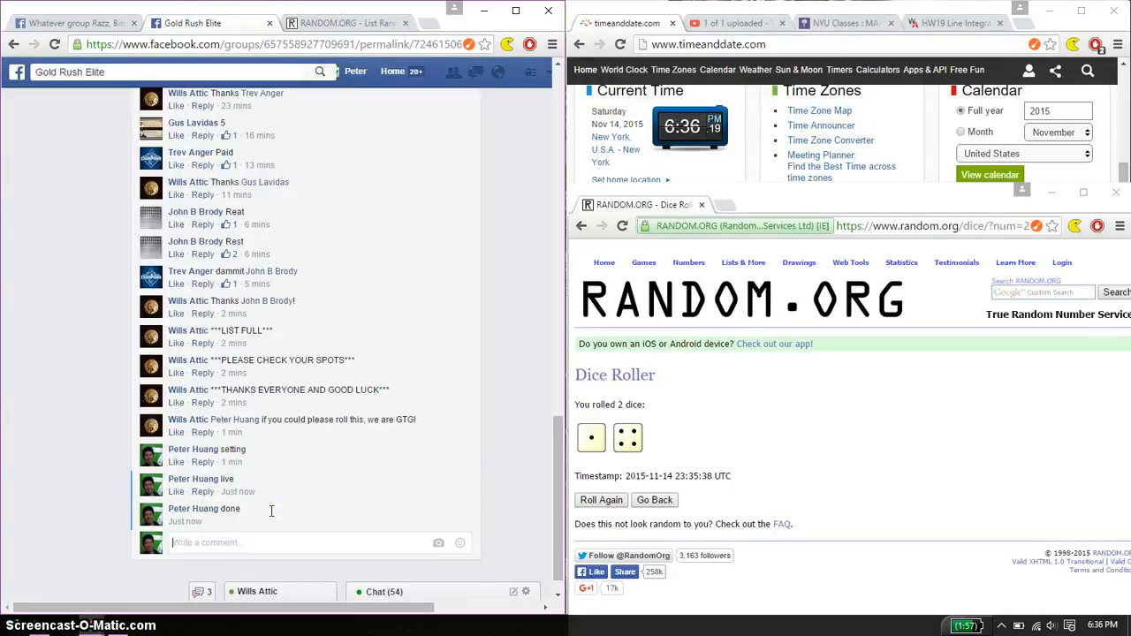
mouse_move(237, 521)
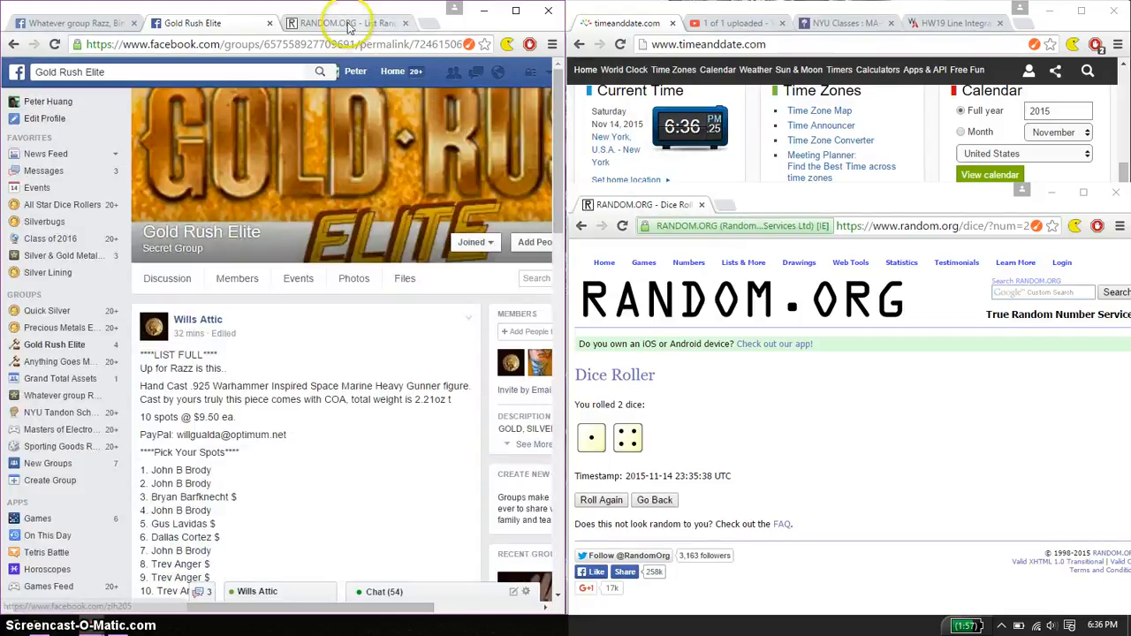
Bring the five-times randomized list with spot 2 on top back into view.
left_click(345, 21)
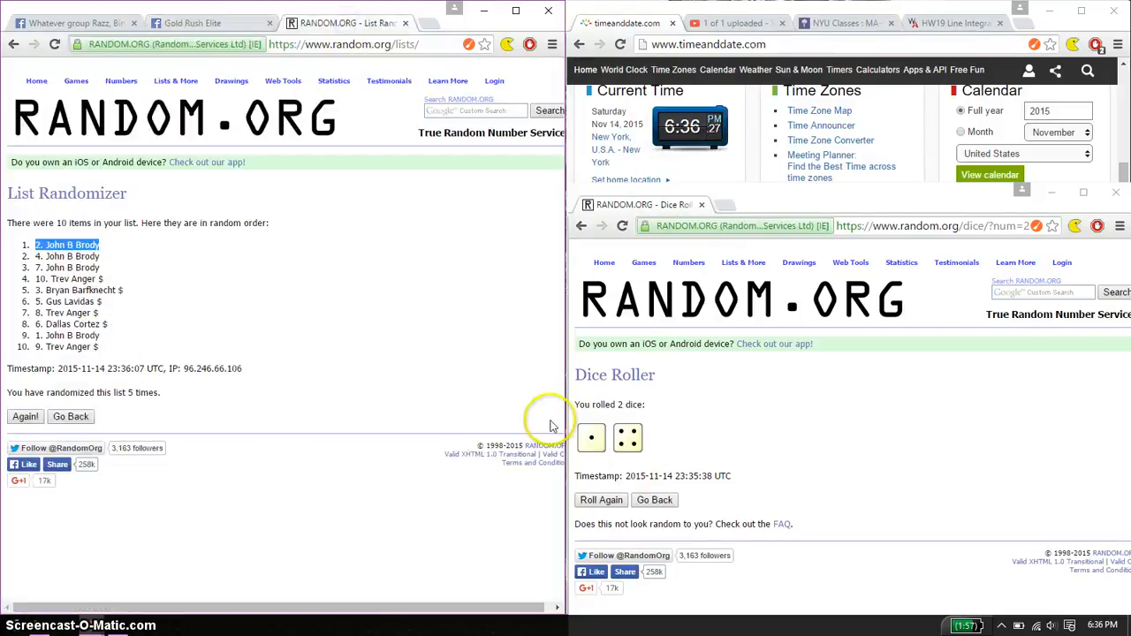